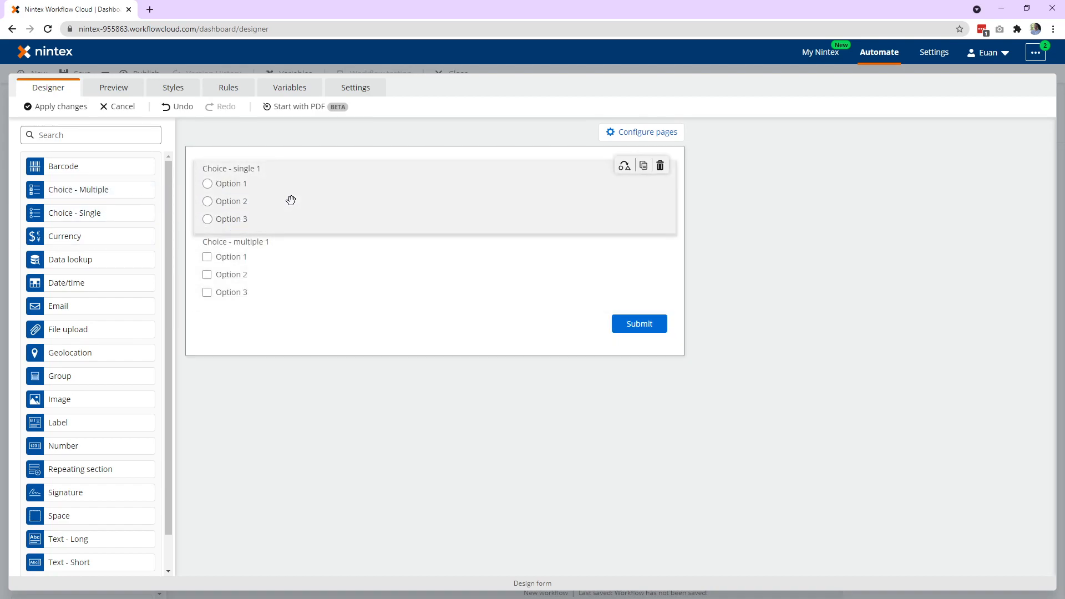
Inspect the default Option 1–3 lists of the single-choice and multiple-choice controls
left_click(291, 197)
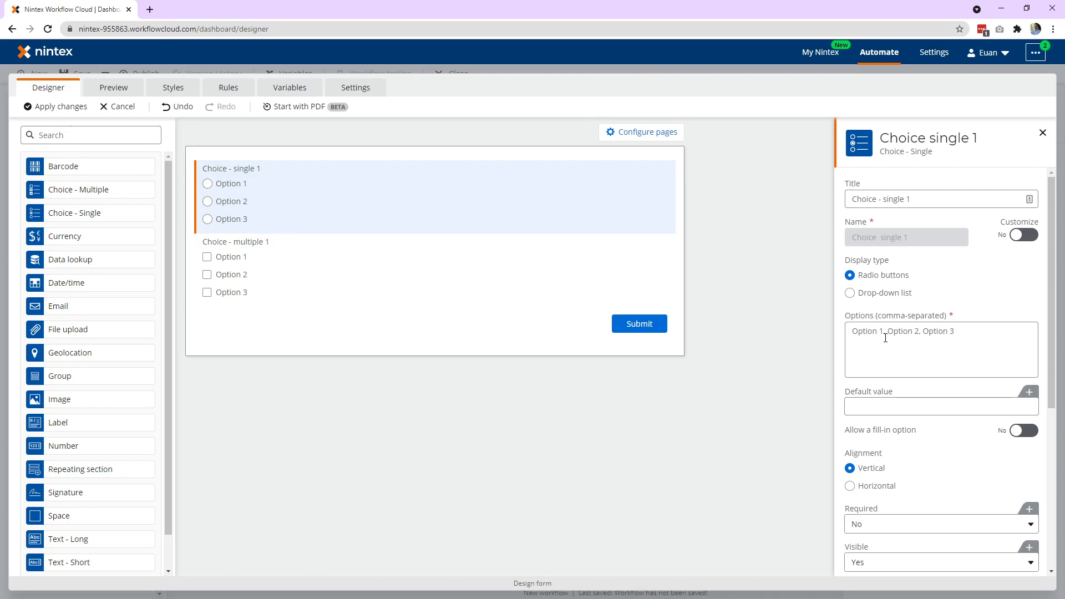
left_click(884, 330)
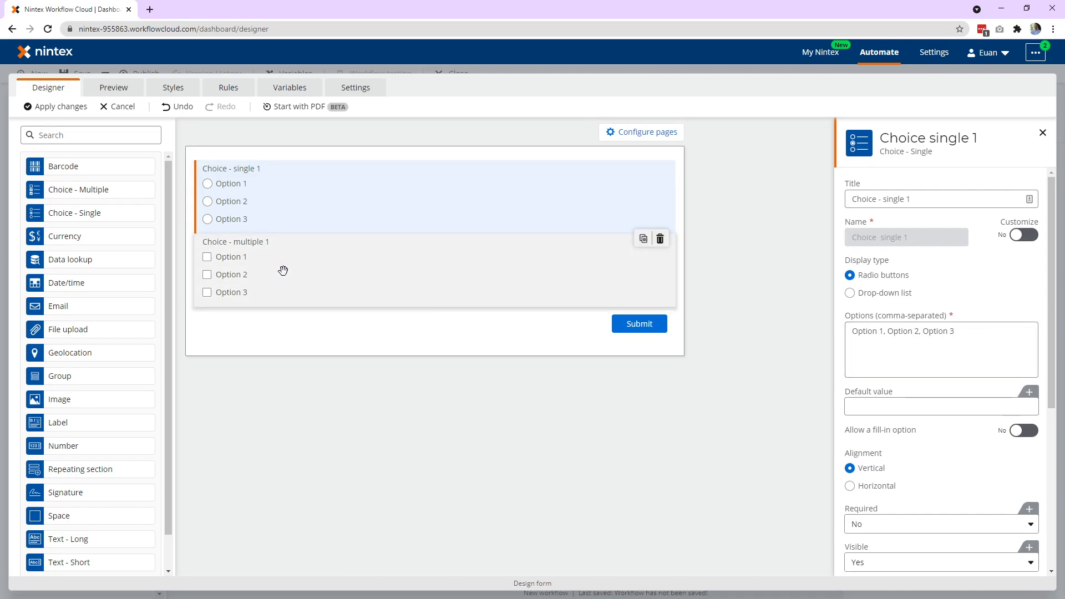
left_click(271, 269)
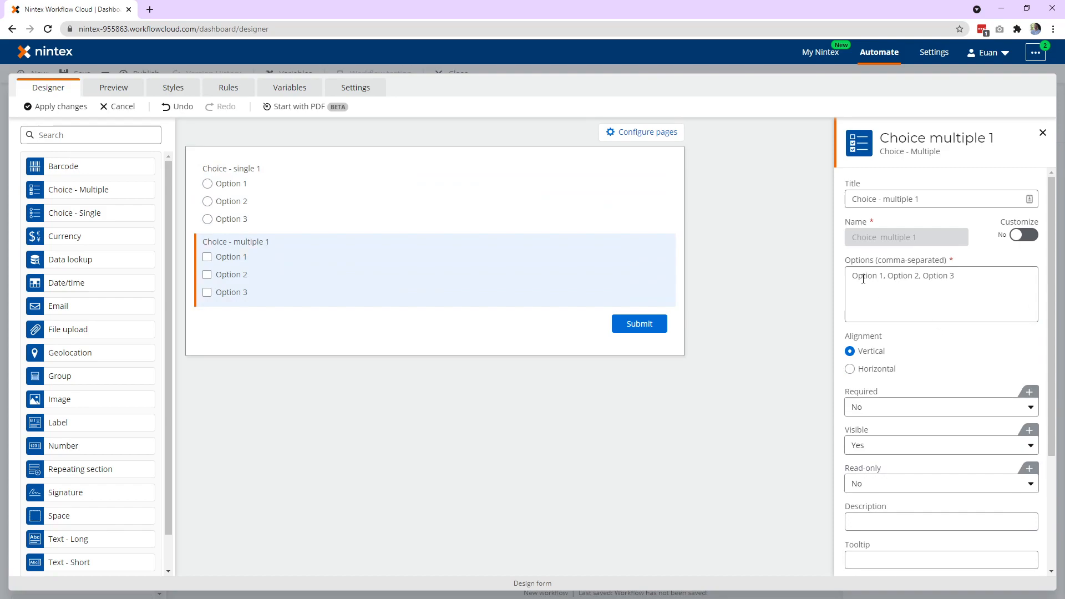
mouse_move(844, 288)
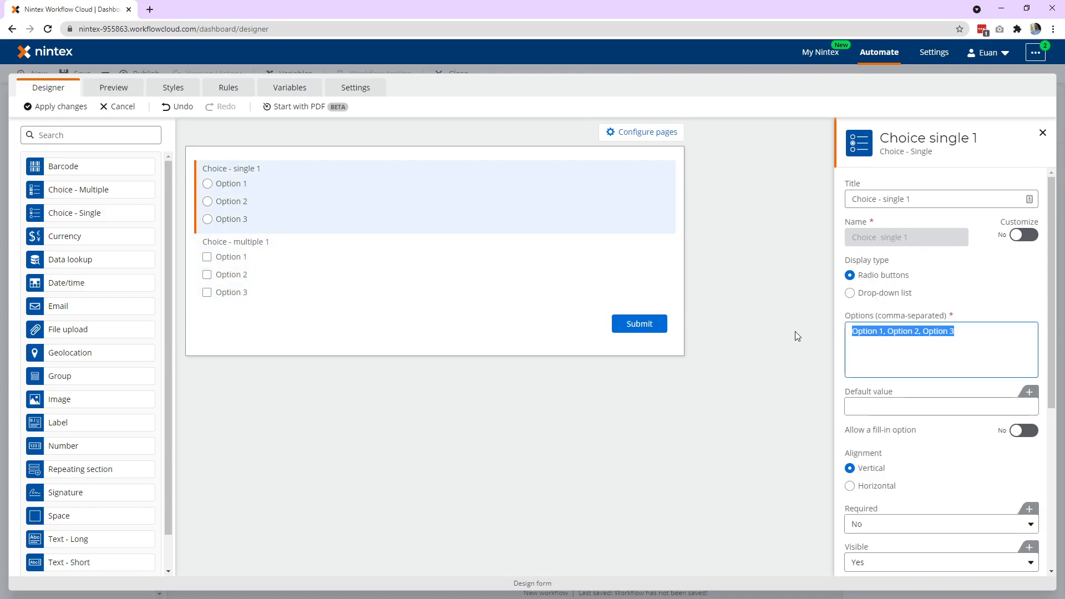
type("Sydney, New South Wales")
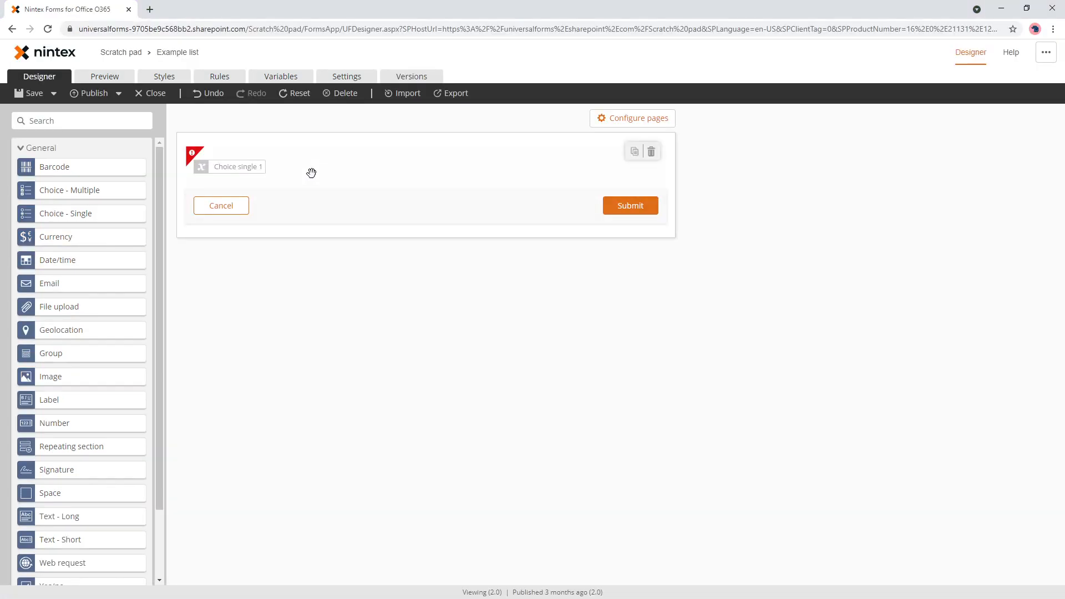
Replace the broken single-choice control with a new Choice - Single control from the toolbox
left_click(650, 151)
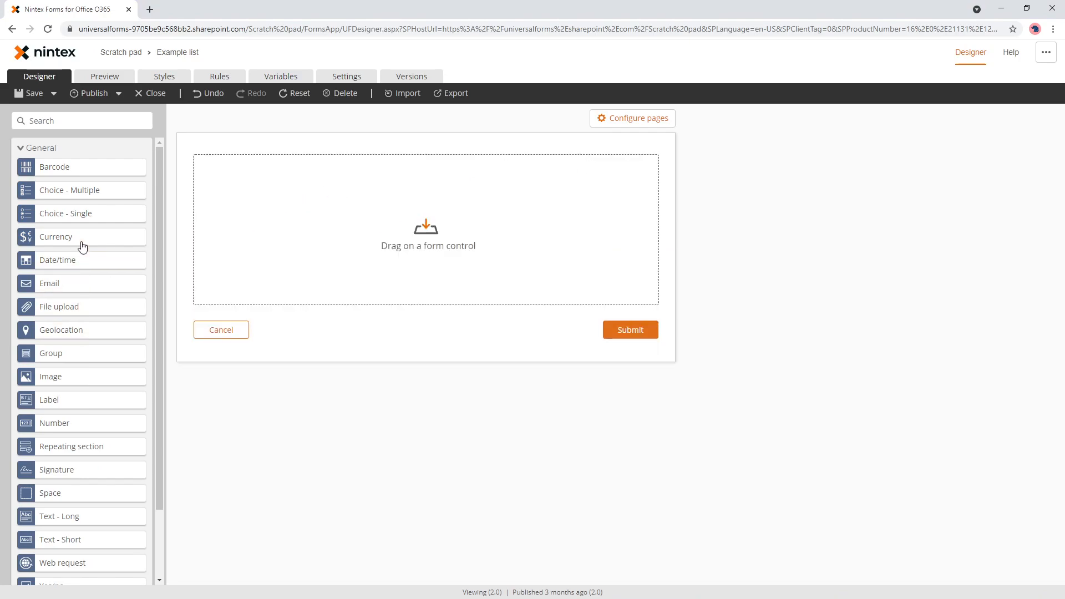
left_click_drag(70, 191, 306, 220)
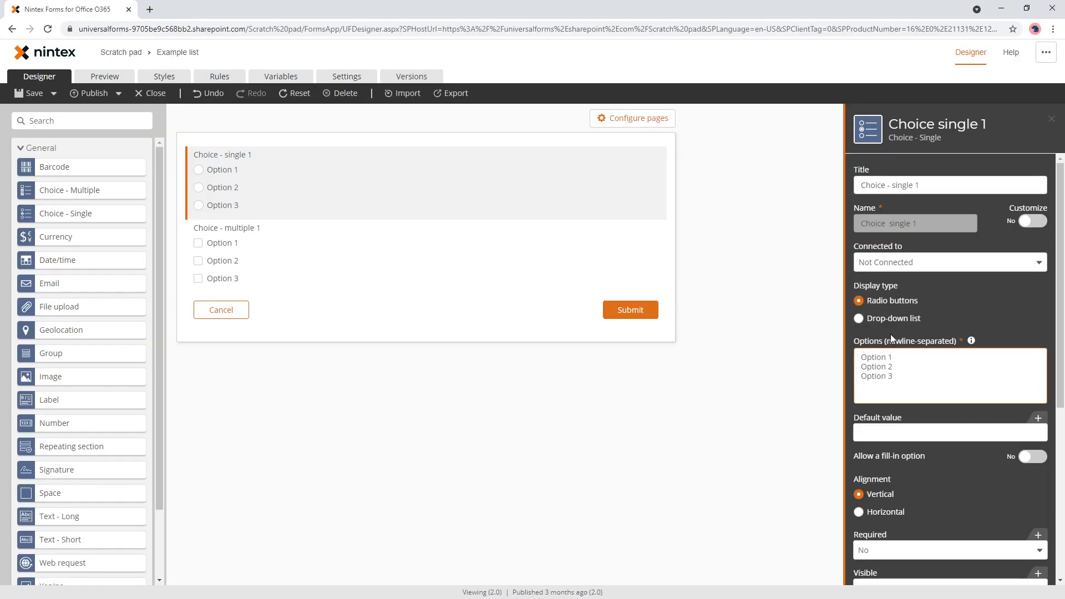
mouse_move(912, 321)
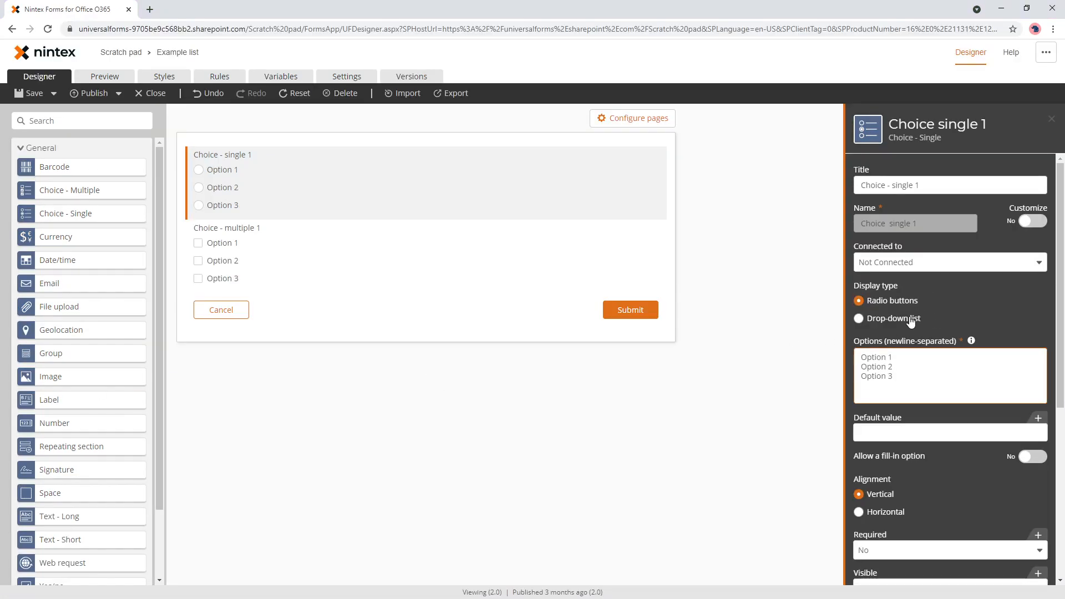
mouse_move(894, 454)
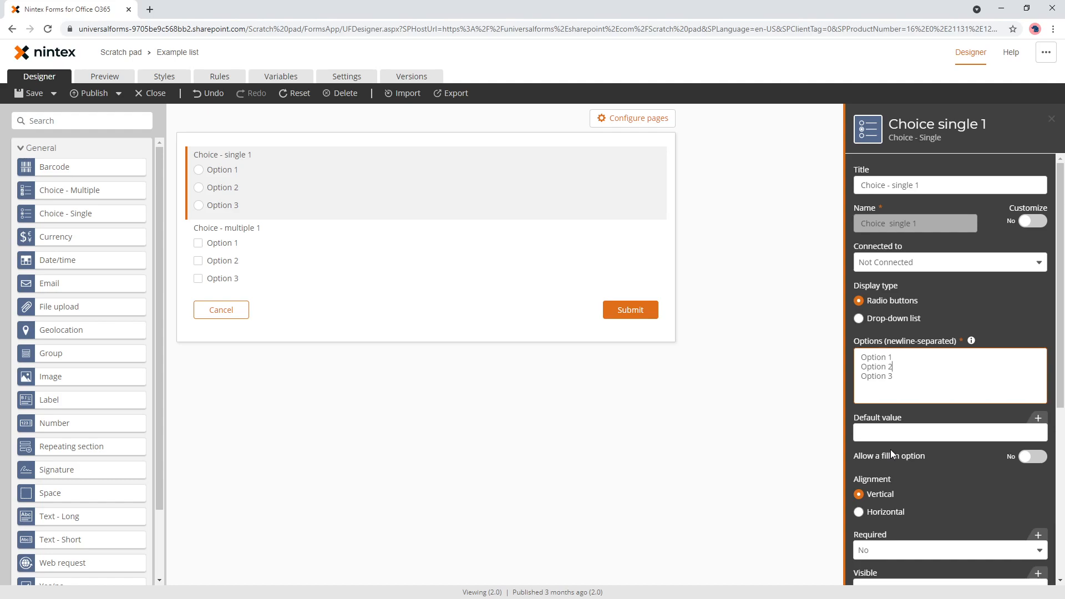
mouse_move(923, 343)
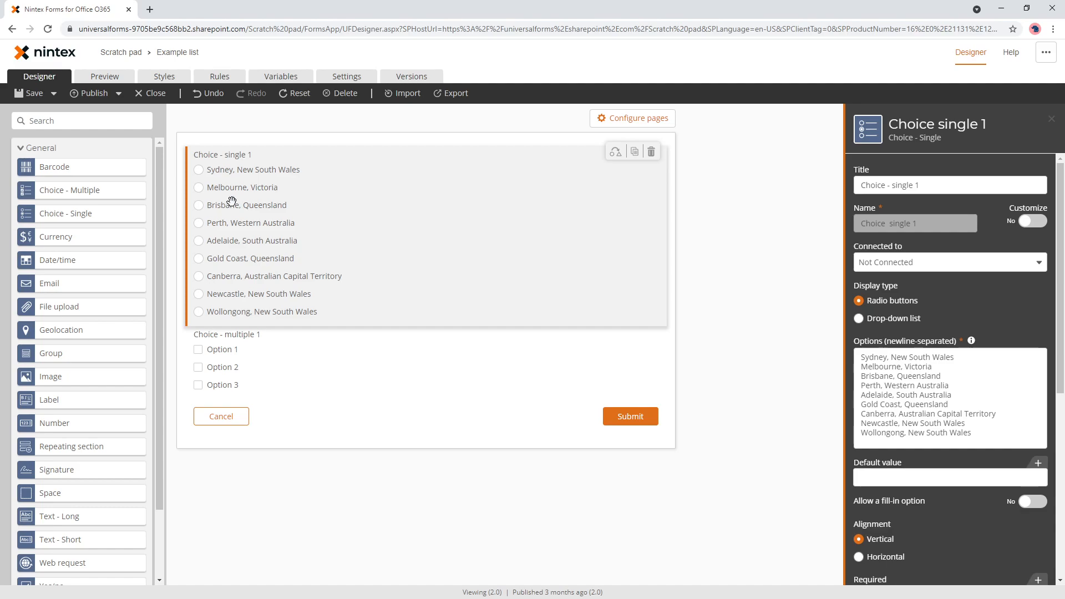
mouse_move(361, 377)
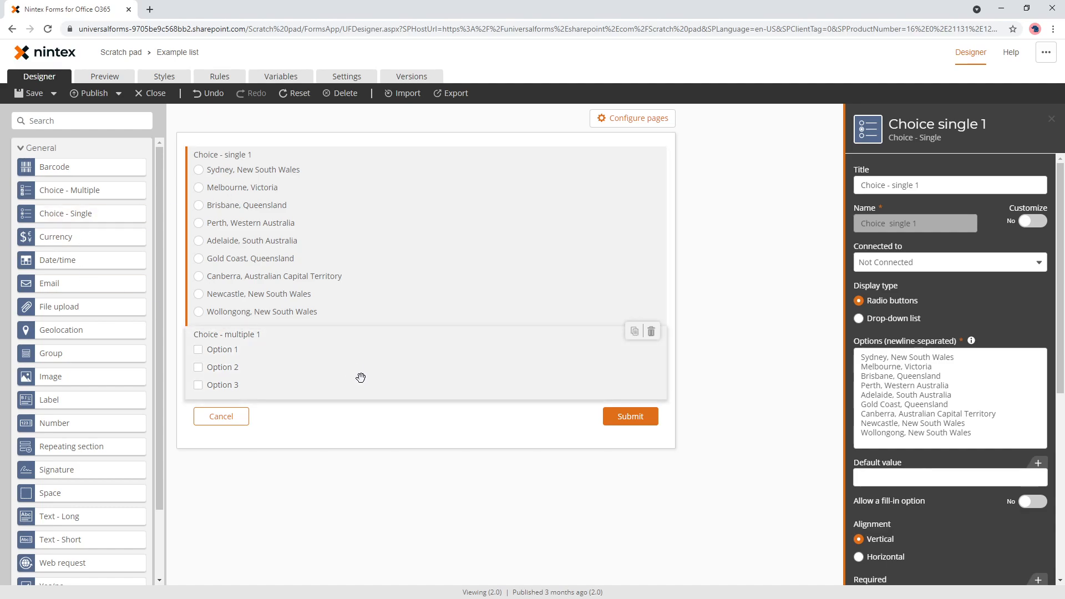
Select the multiple-choice control to enter the nine Australian cities, Sydney through Wollongong
left_click(227, 333)
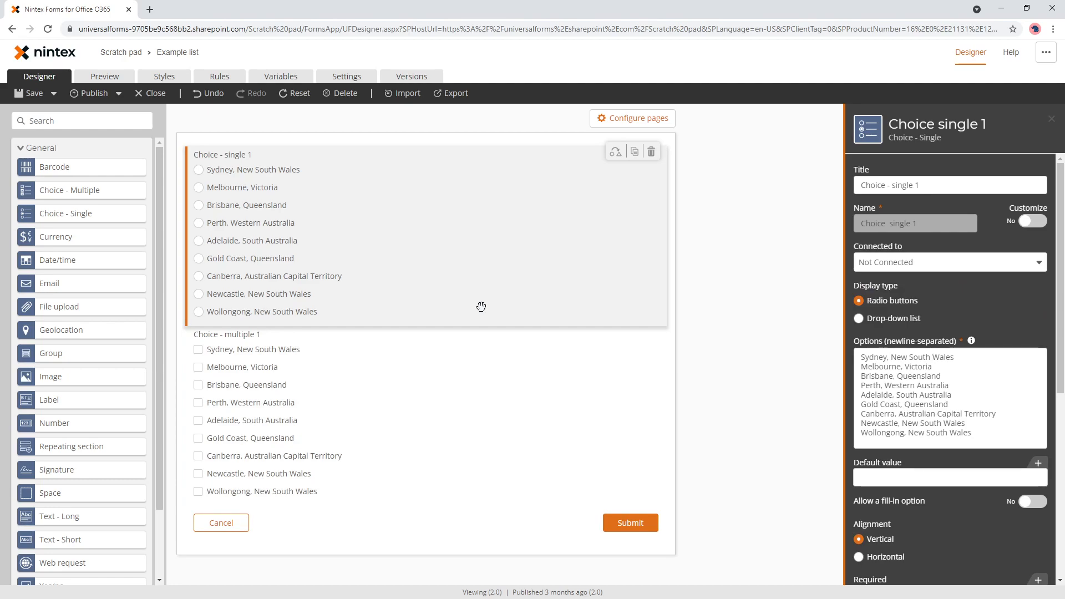
mouse_move(406, 276)
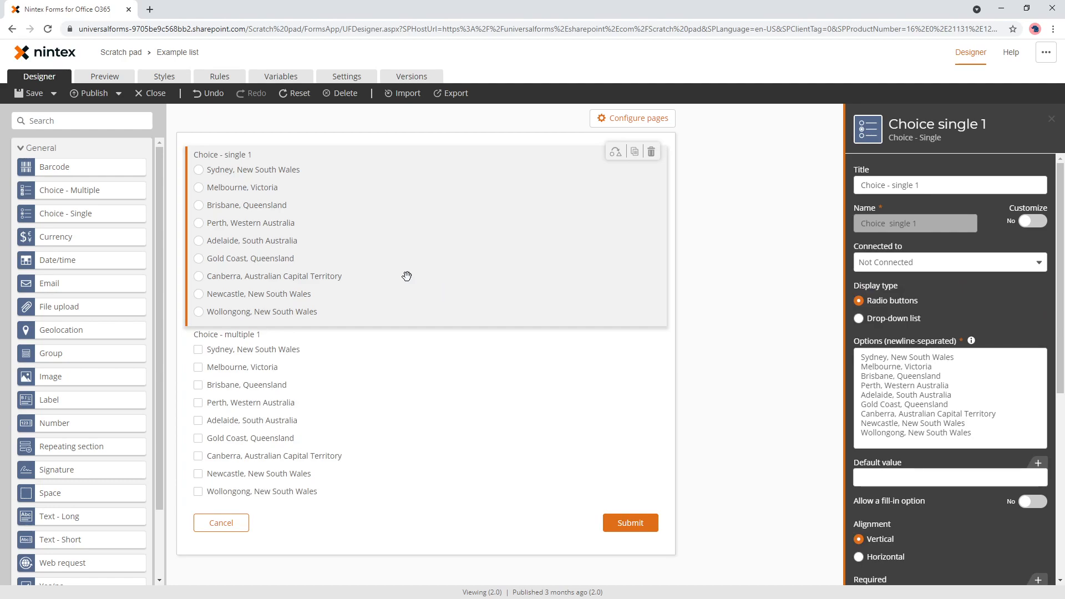